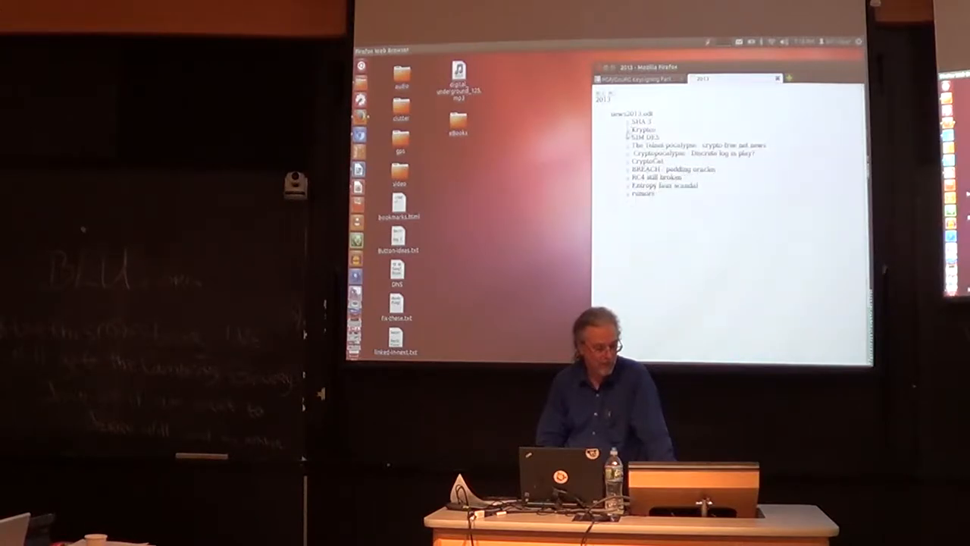
# Step: Expand the Cryptocalypse item, then the CryptoCat item to reveal their article links
pyautogui.click(627, 128)
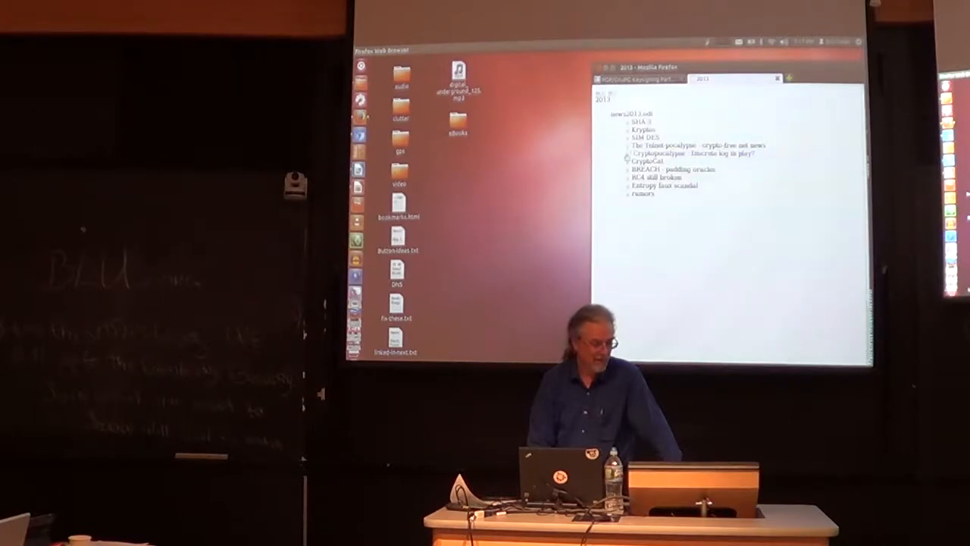
pyautogui.click(627, 154)
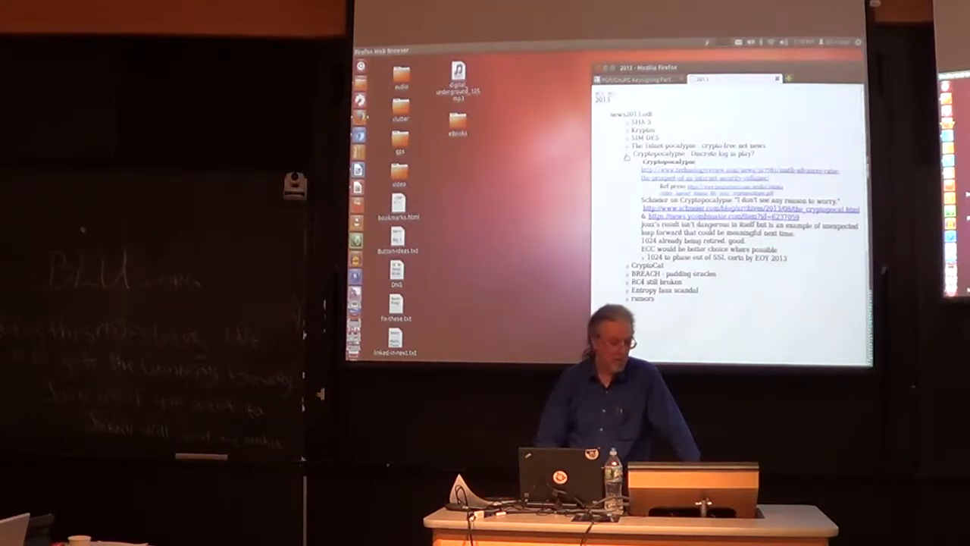
pyautogui.click(628, 163)
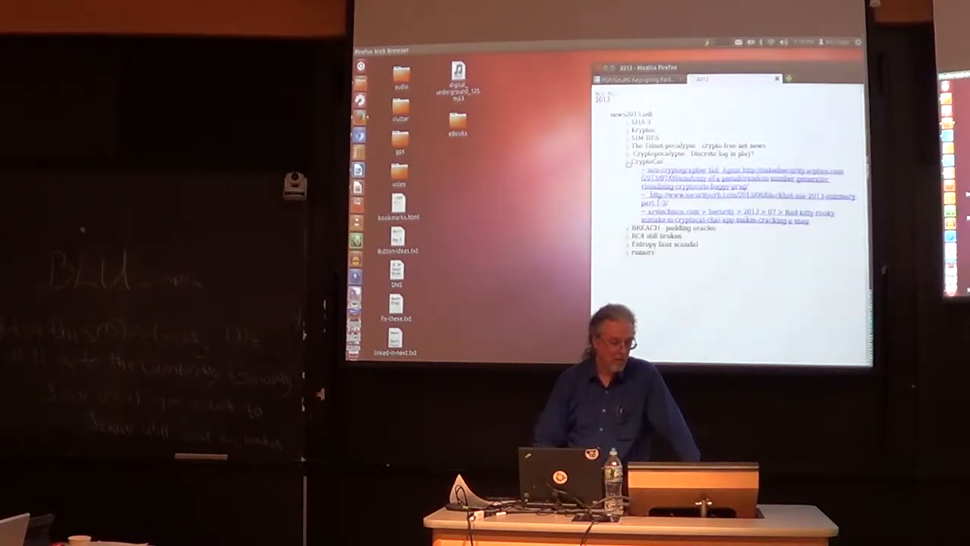